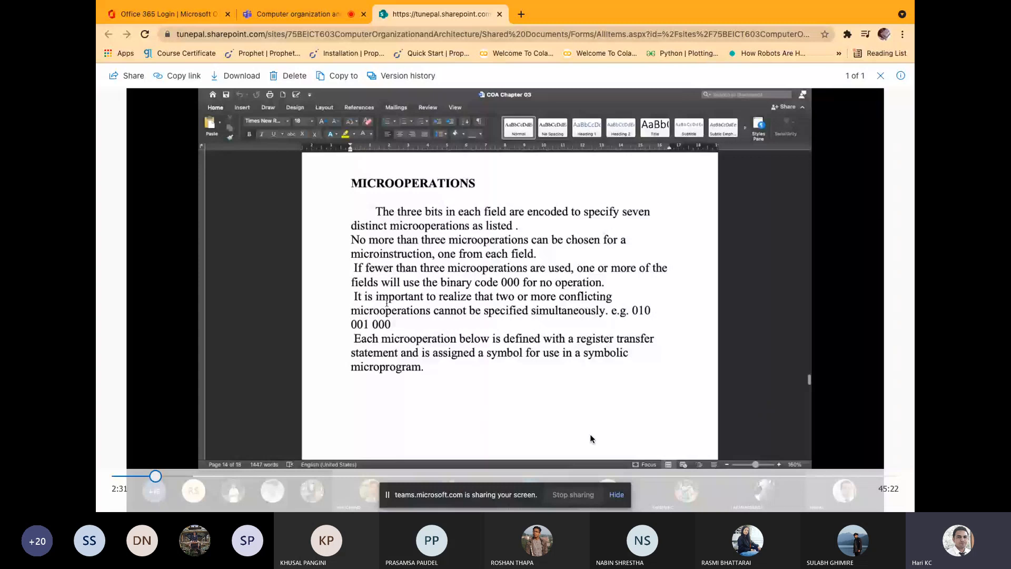
mouse_move(589, 452)
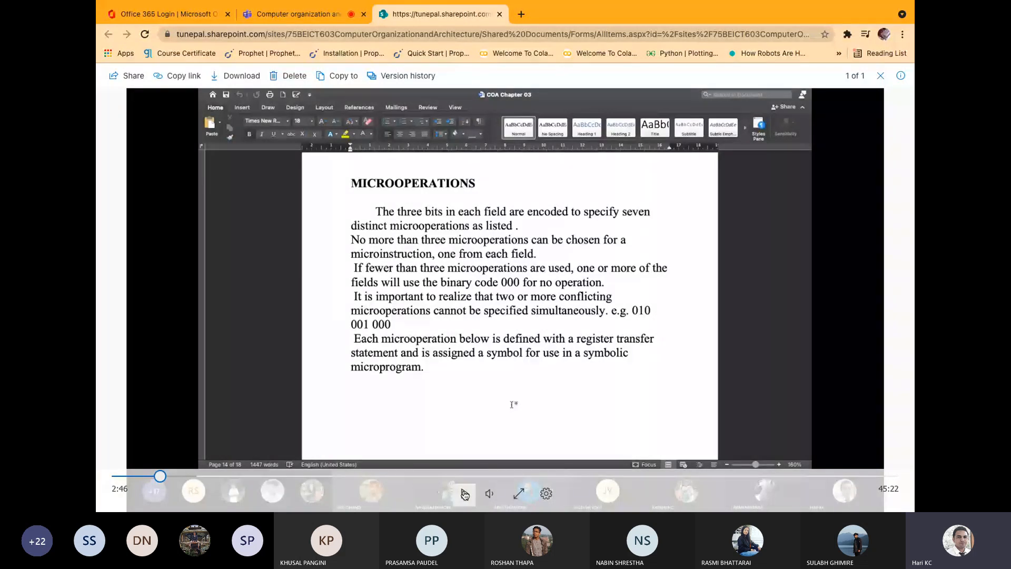
Raise the lecture video volume to about 65 and resume playback
left_click_drag(161, 476, 155, 476)
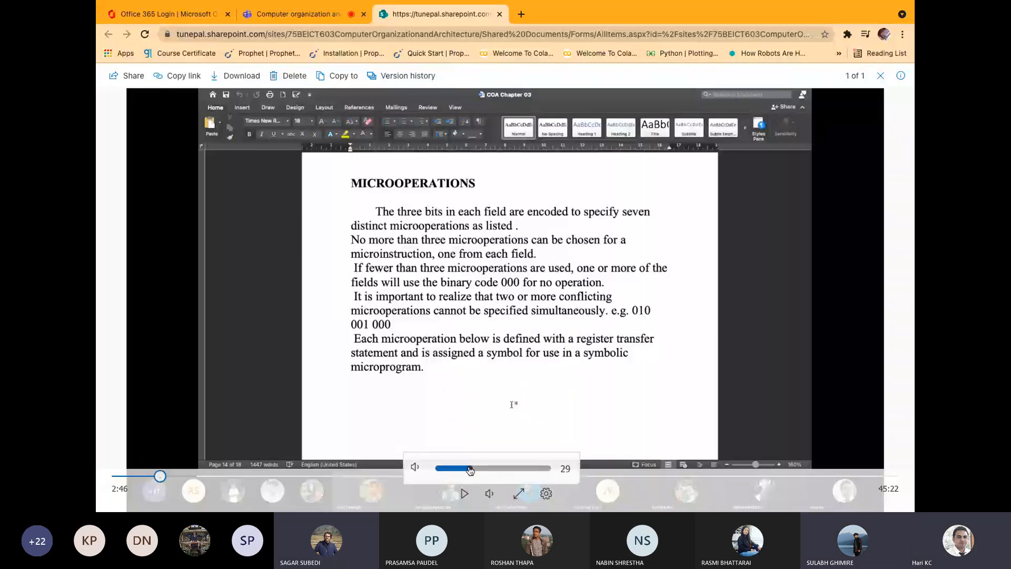
left_click_drag(469, 469, 494, 468)
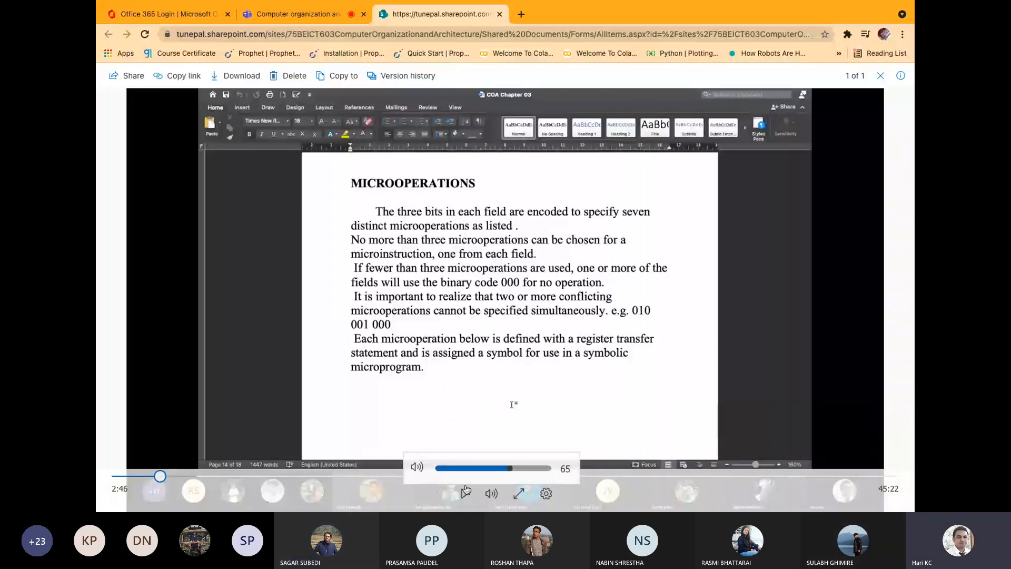
left_click(463, 494)
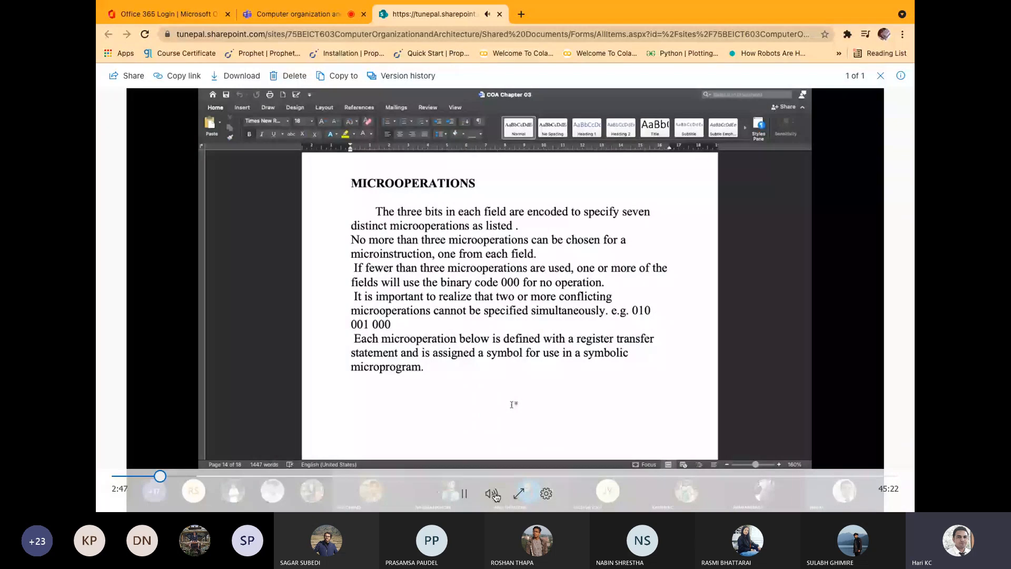
left_click(492, 494)
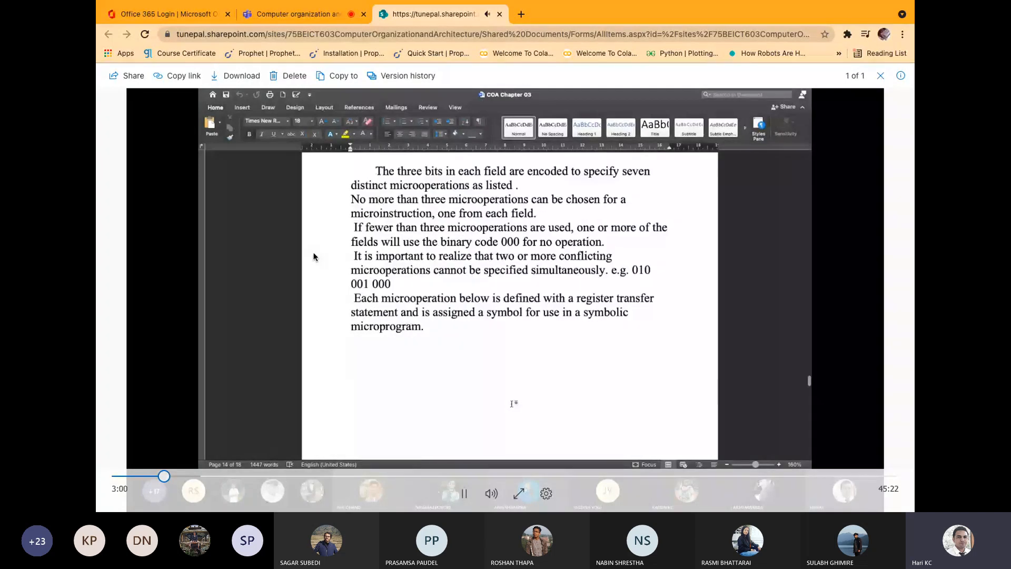
Scroll to the Microinstruction Format page showing the F1–F3, CD, BR and AD field diagram
scroll("down", 3)
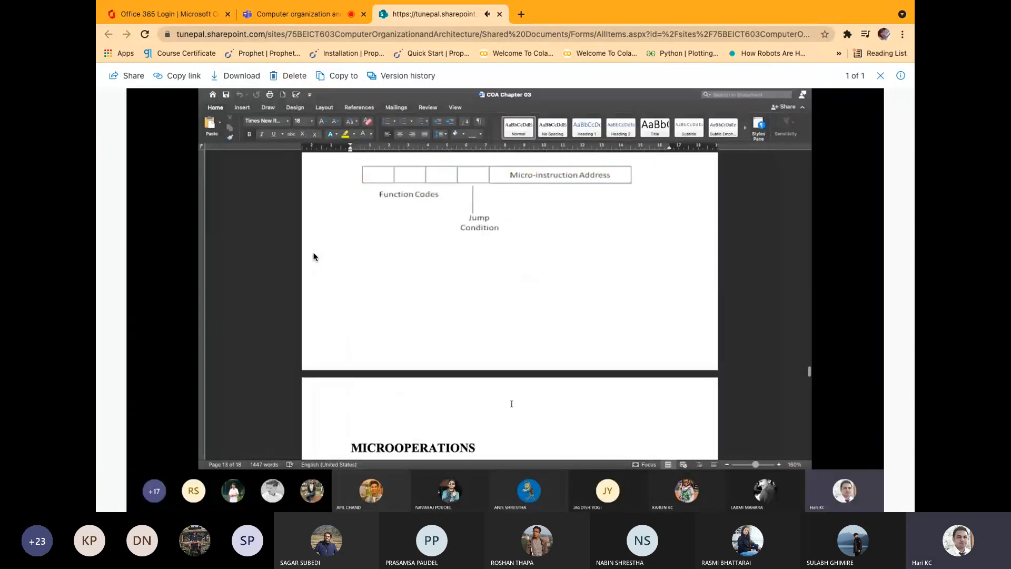
scroll("down", 3)
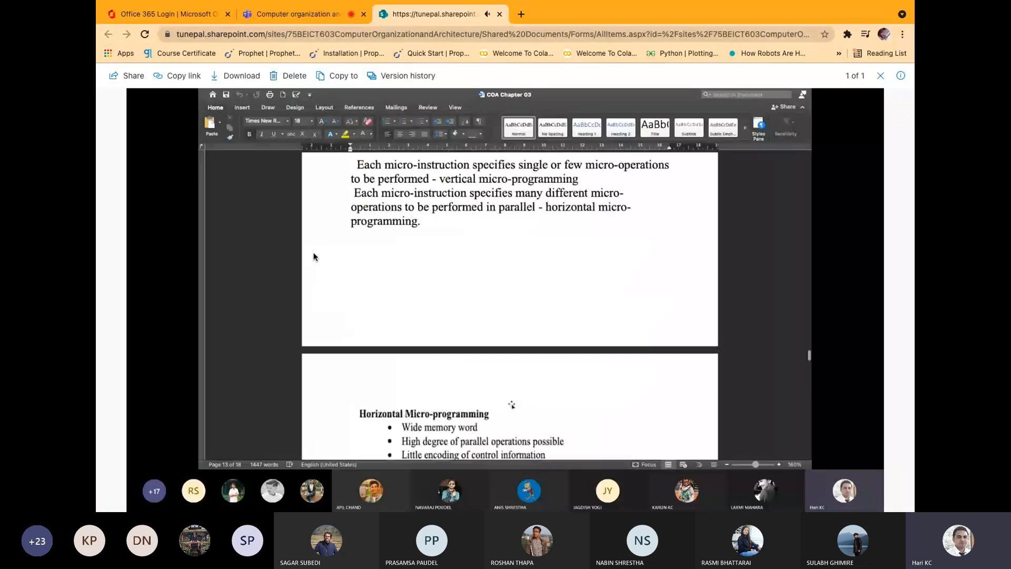
scroll("down", 3)
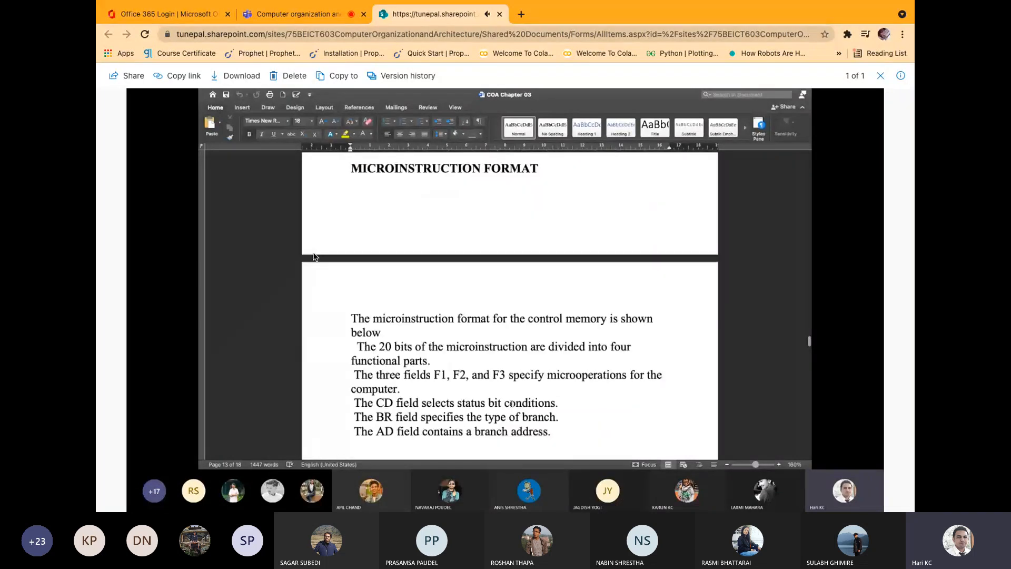
scroll("down", 3)
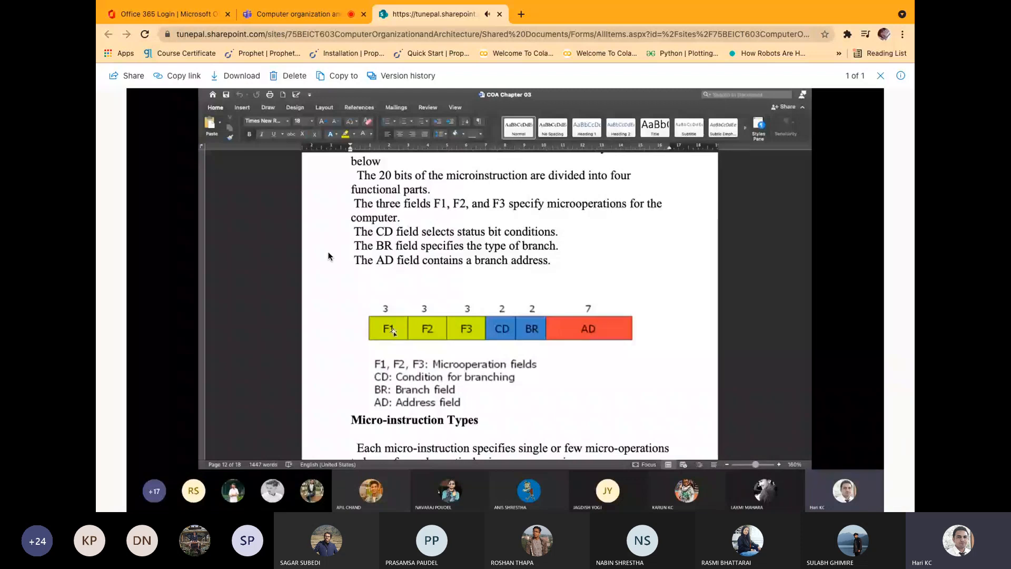
mouse_move(466, 334)
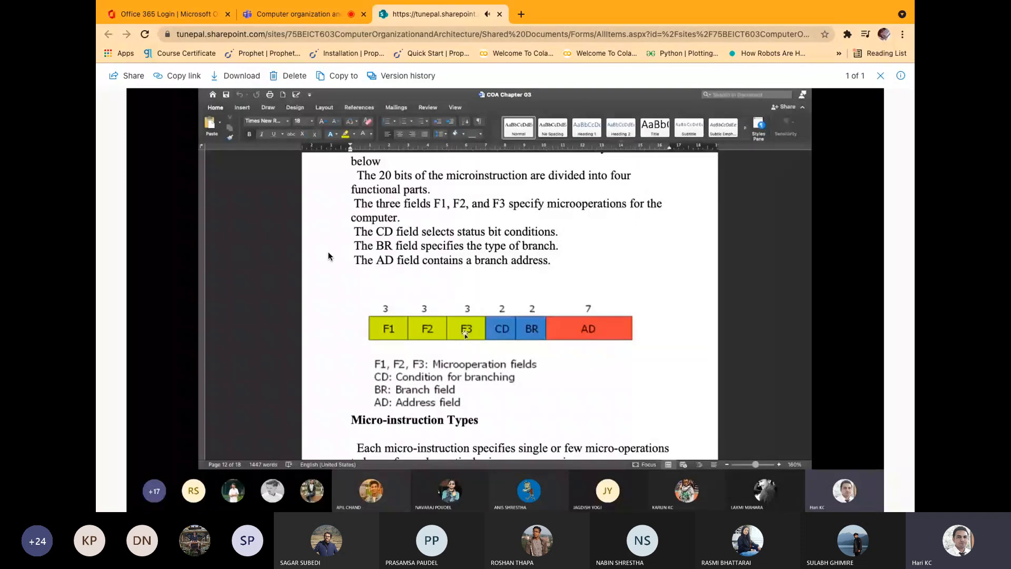
Scroll back to the computer configuration diagram with memory, registers and control unit
scroll("down", 3)
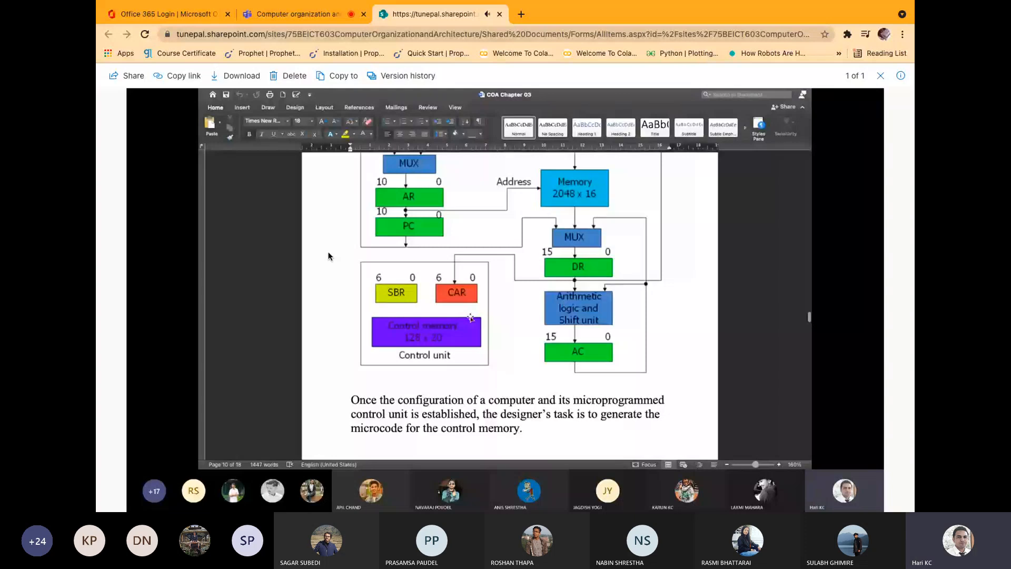
Scroll to the F1 and F2 microoperation symbol tables below the red microinstruction sketch
scroll("down", 3)
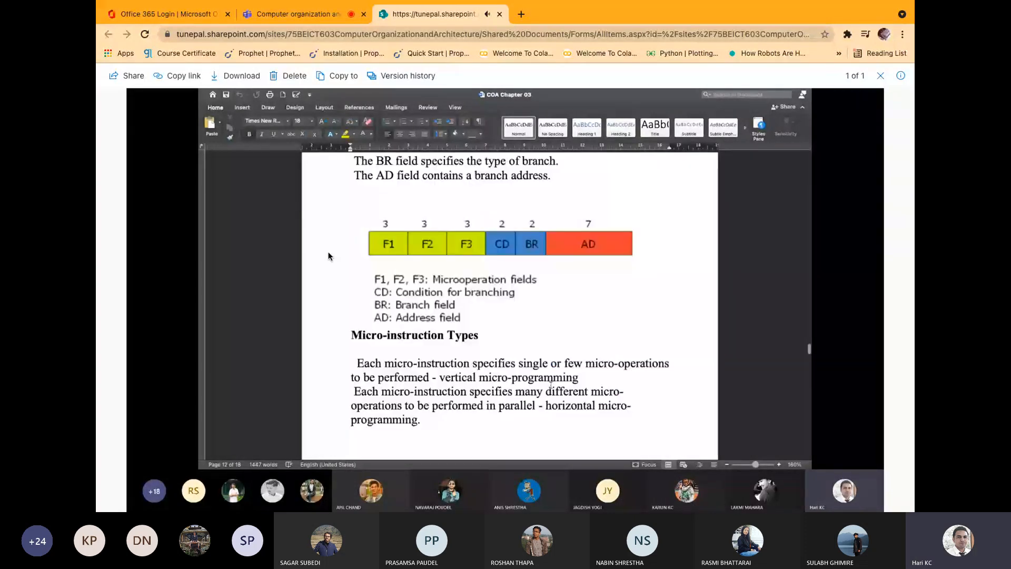
scroll("down", 3)
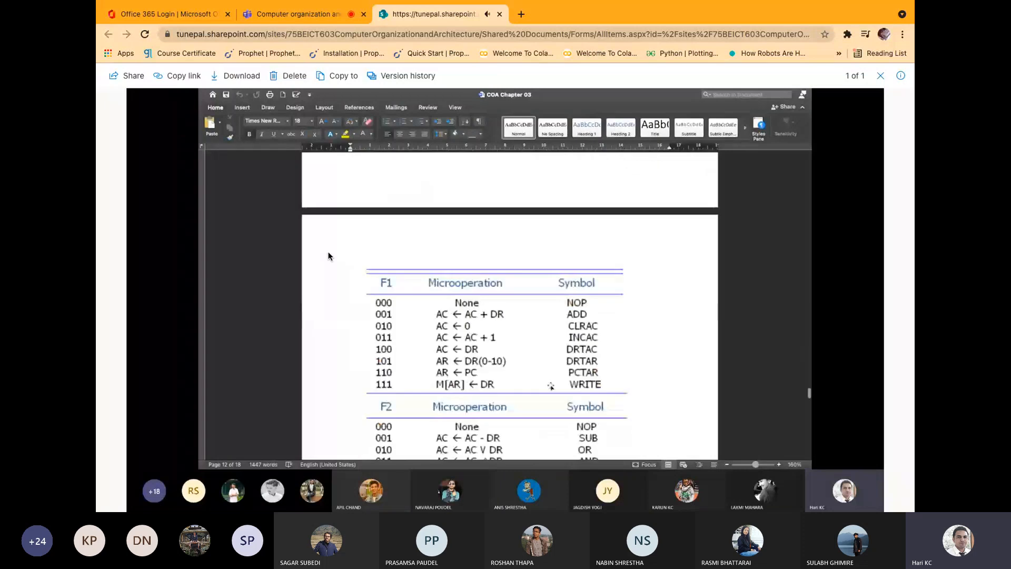
scroll("down", 3)
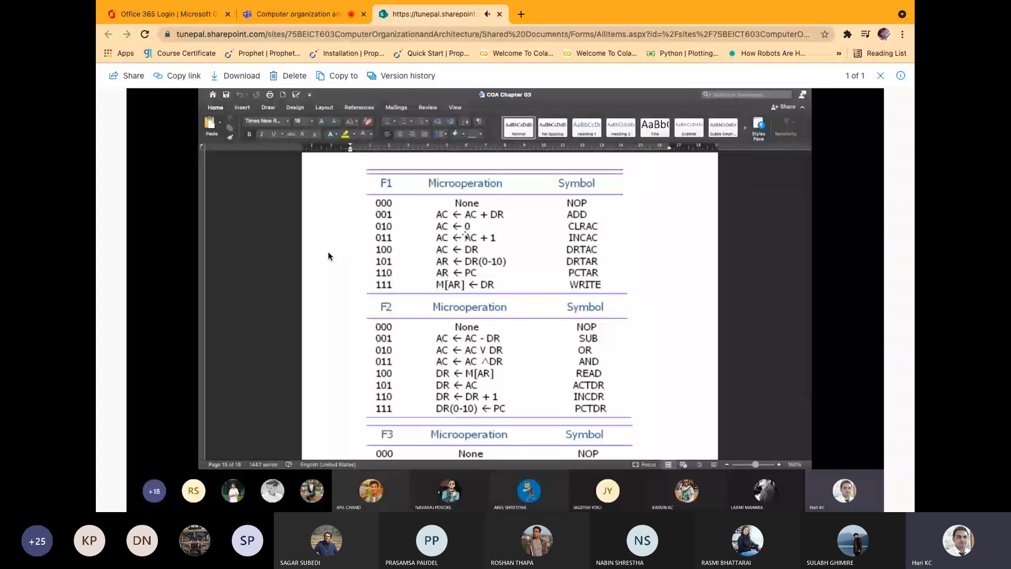
scroll("down", 3)
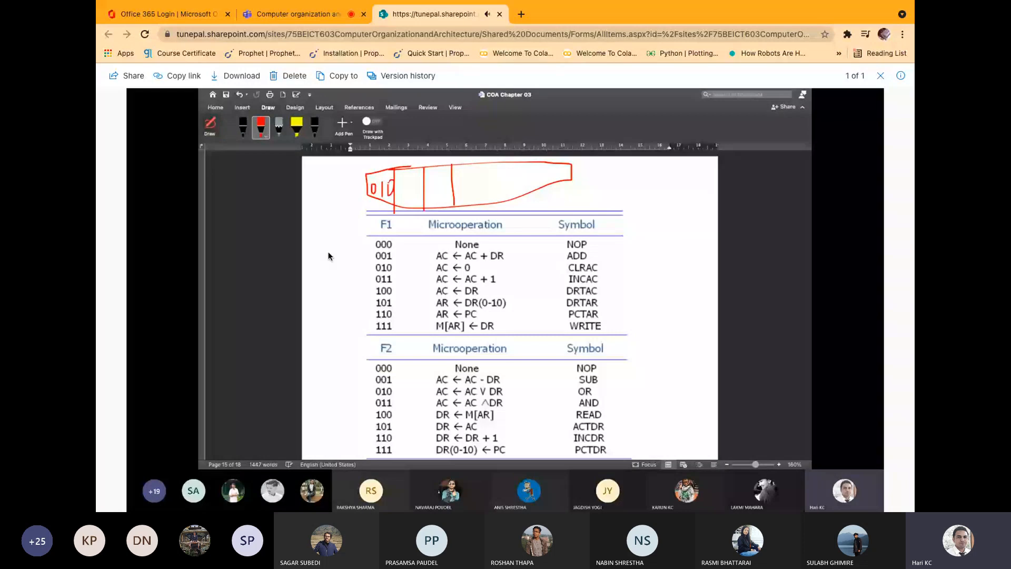
Scroll through the F1 and F2 tables with red brackets on codes 001–100 and 100–111
scroll("down", 3)
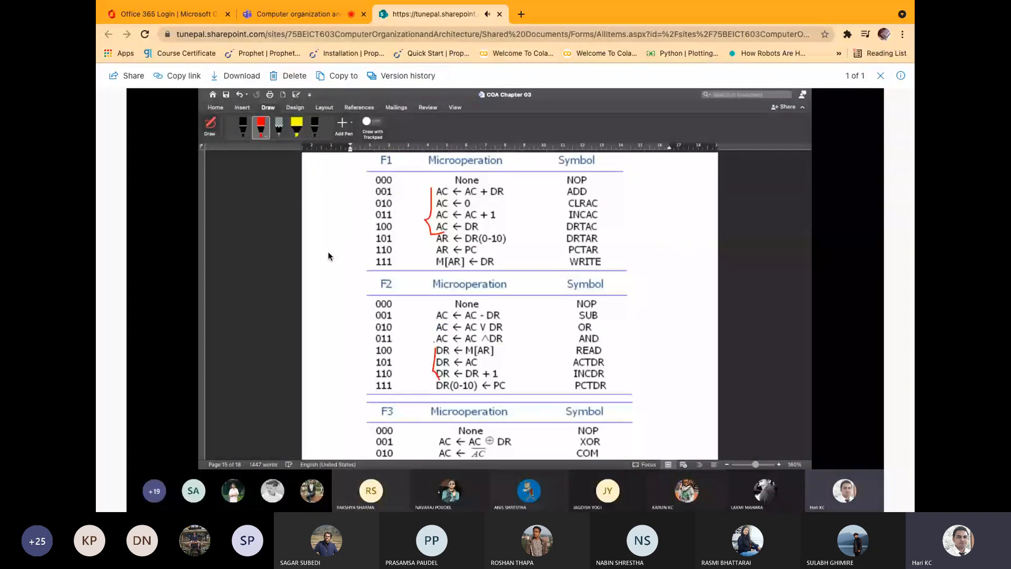
scroll("down", 3)
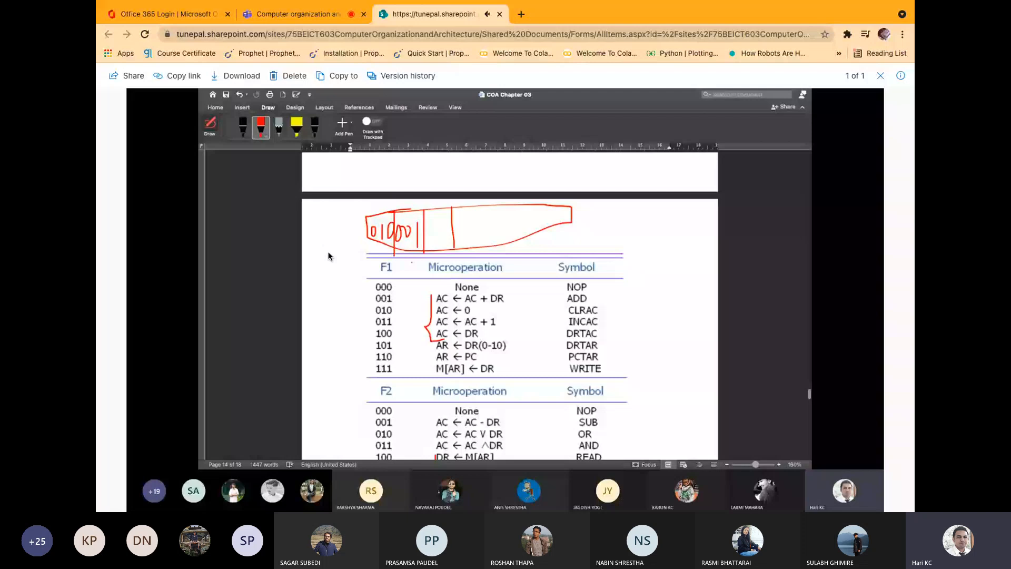
Scroll down to the complete F3 microoperation table, codes 000 through 111 Reserved
scroll("down", 3)
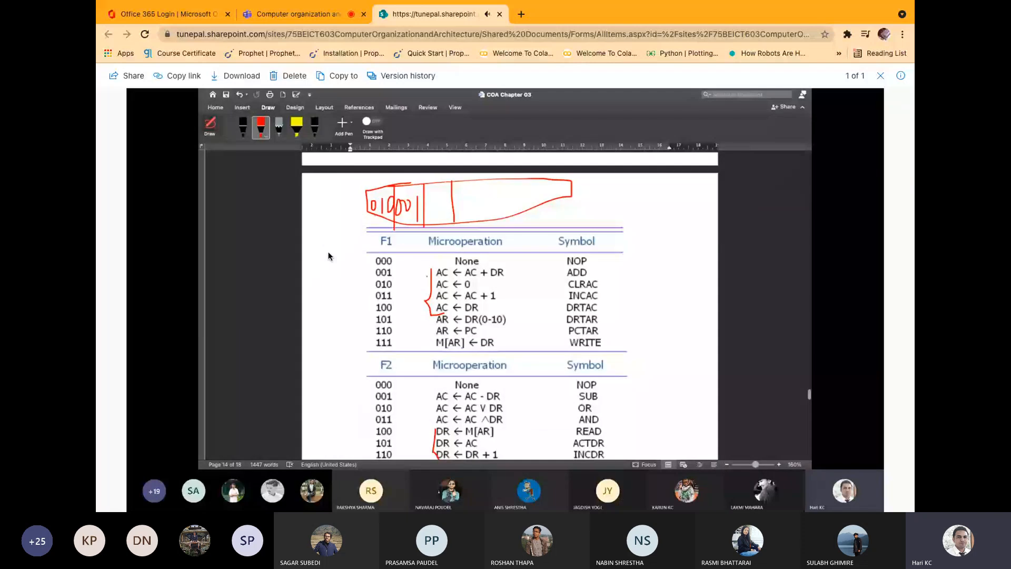
scroll("down", 3)
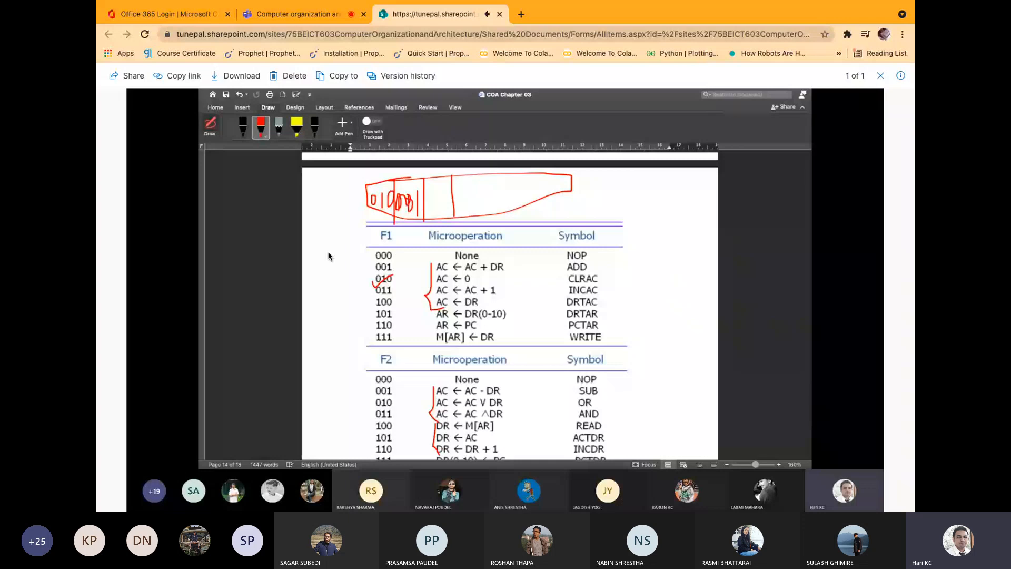
scroll("down", 3)
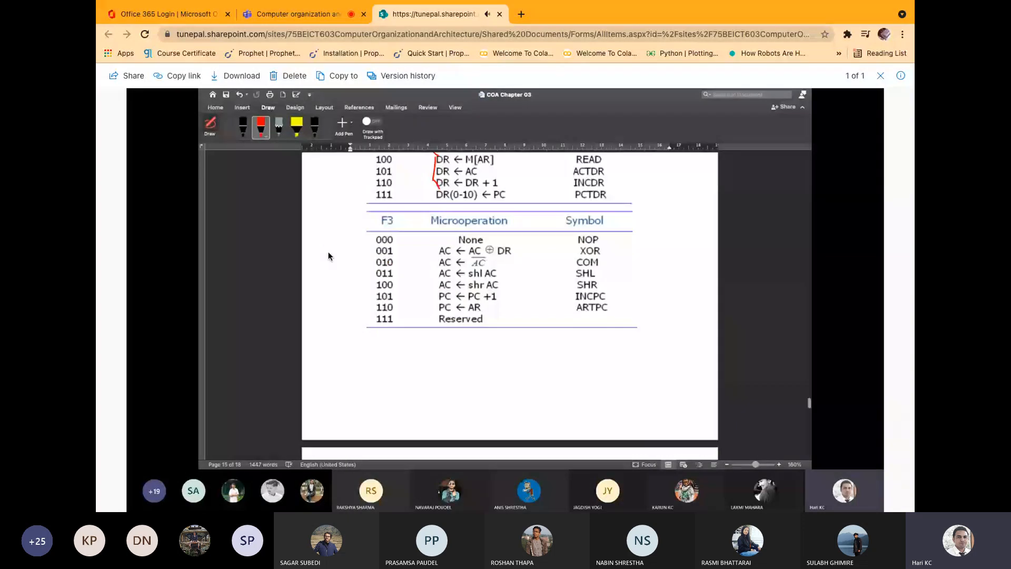